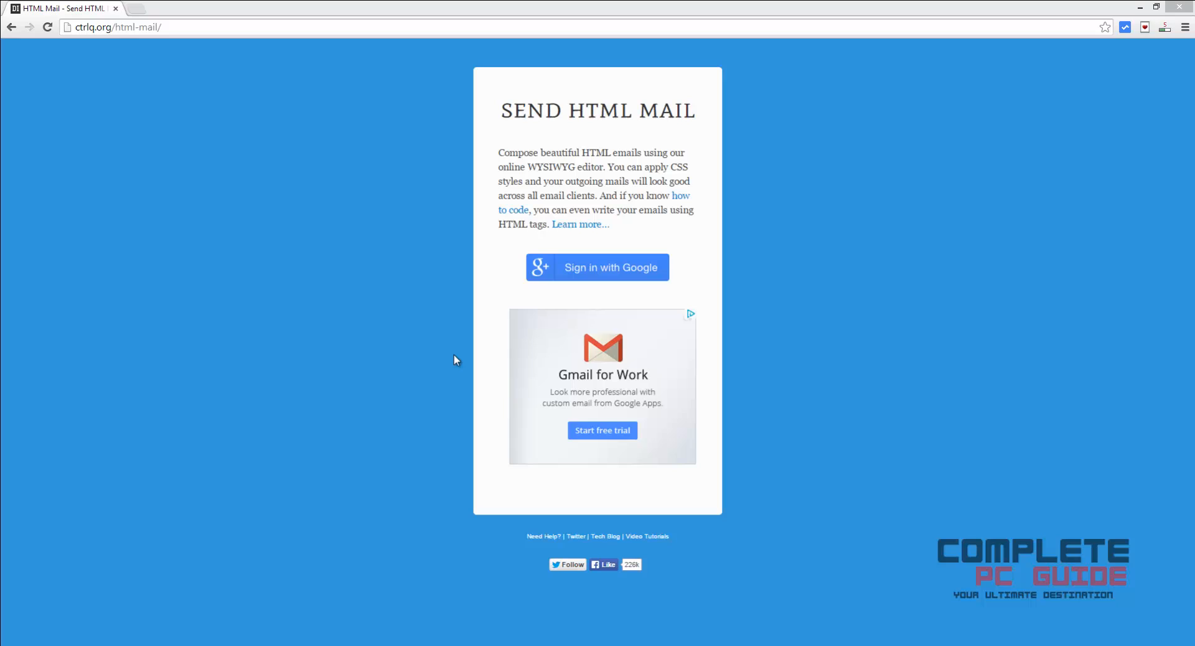
# Sign in with Google to load the HTML mail editor with sample text.
pyautogui.click(597, 267)
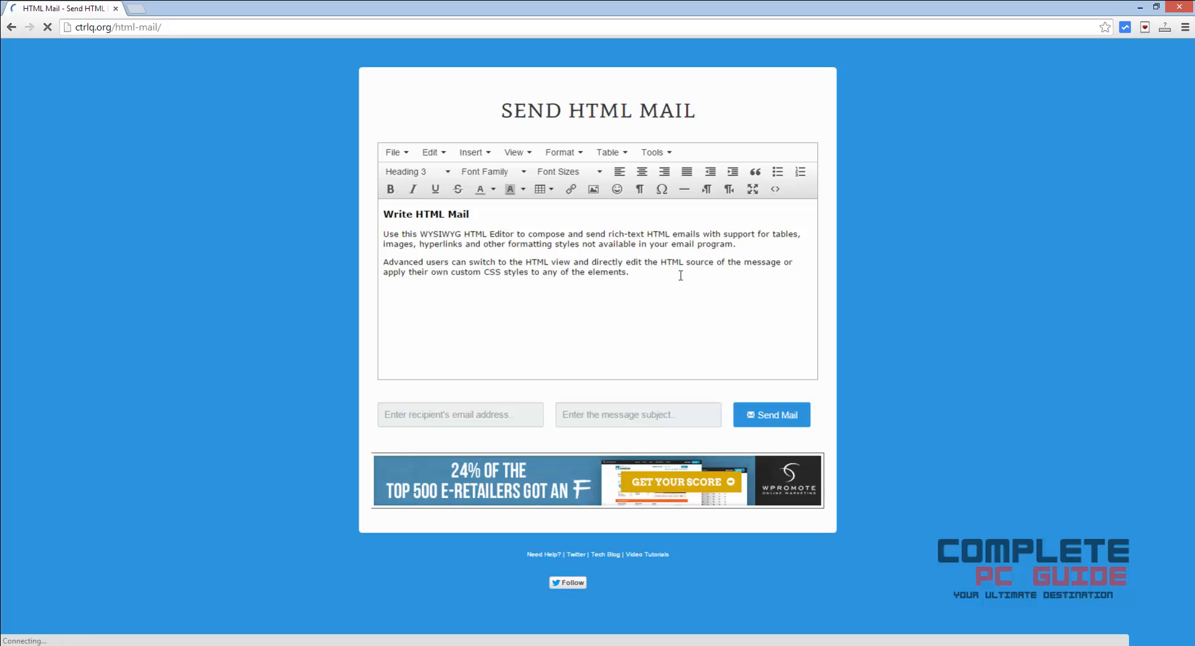
pyautogui.moveTo(776, 191)
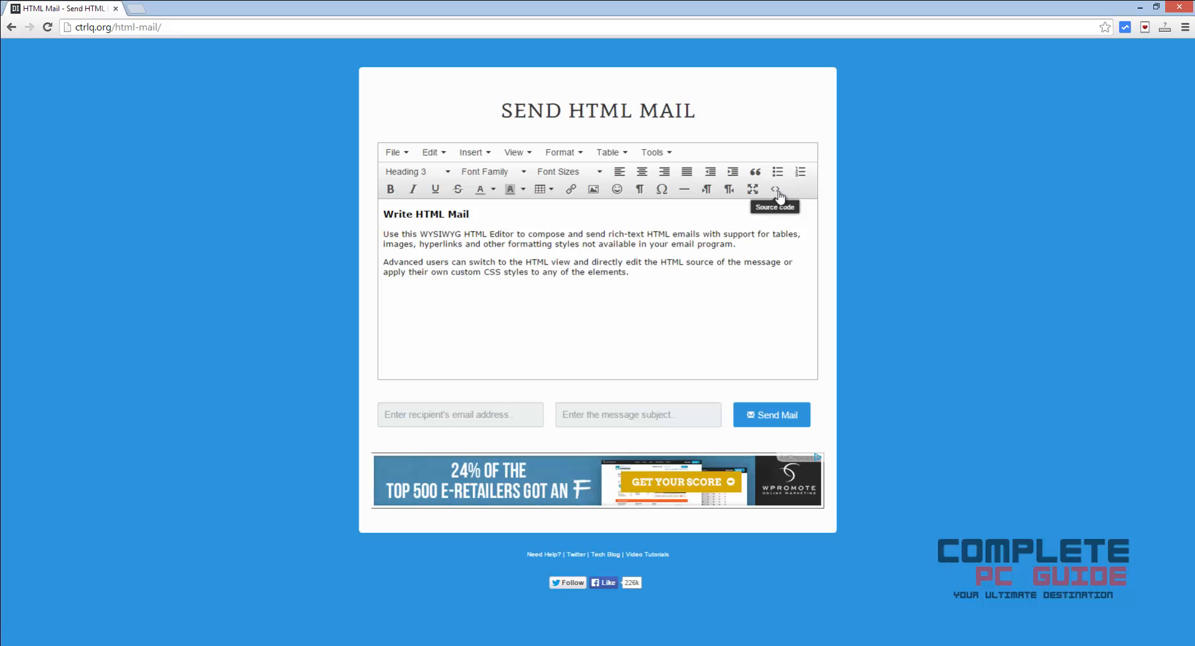
# Paste the Season's Greetings image-map HTML into the source code dialog and apply it.
pyautogui.click(776, 189)
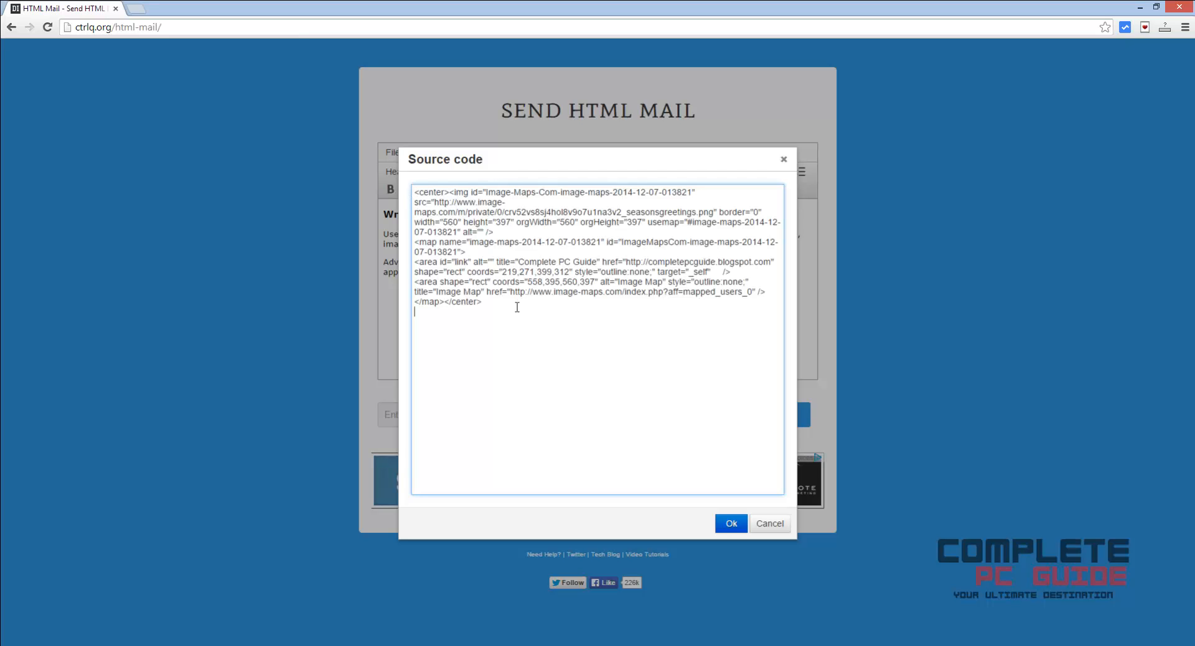
pyautogui.moveTo(500, 346)
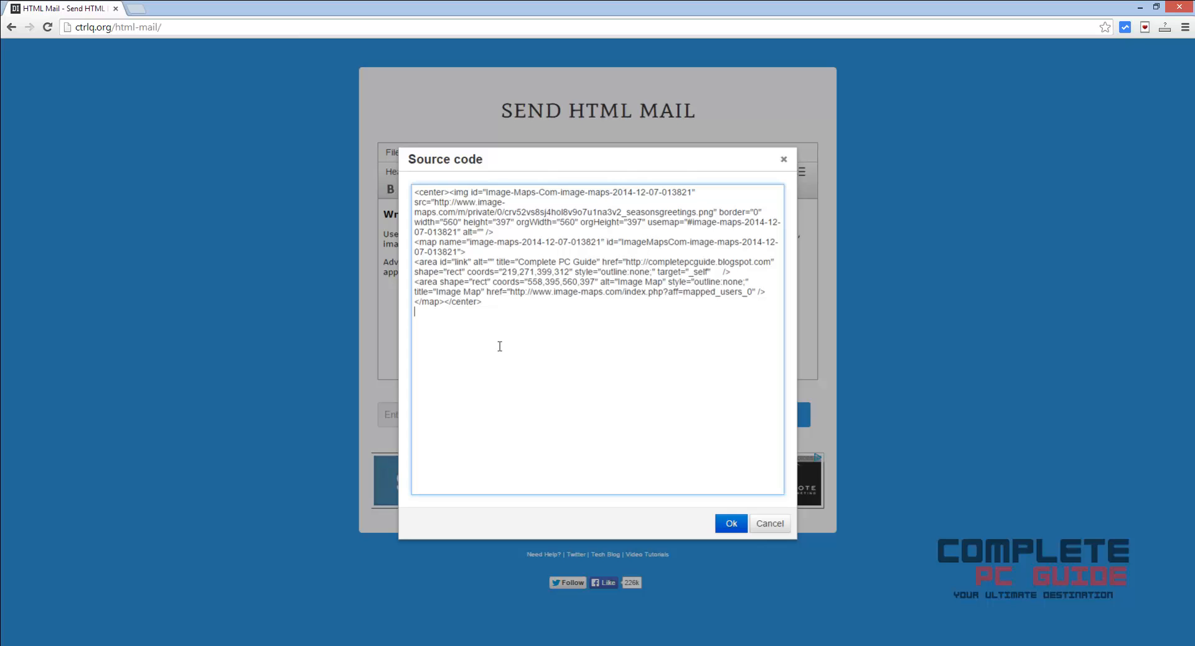
pyautogui.click(731, 522)
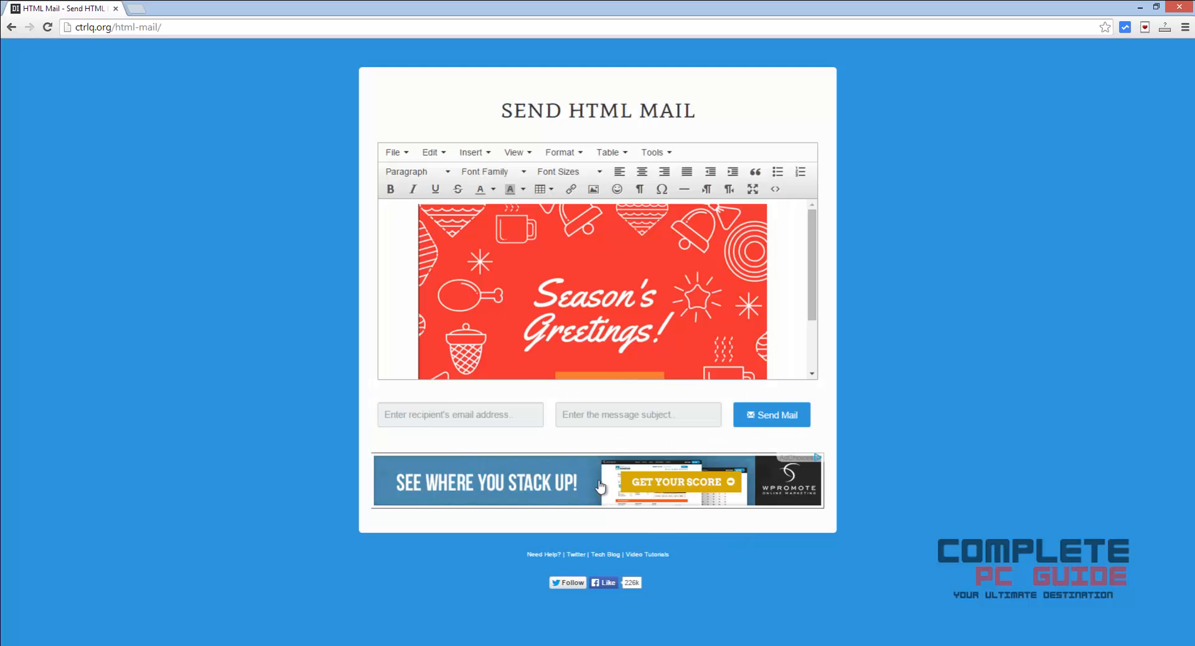
pyautogui.click(460, 415)
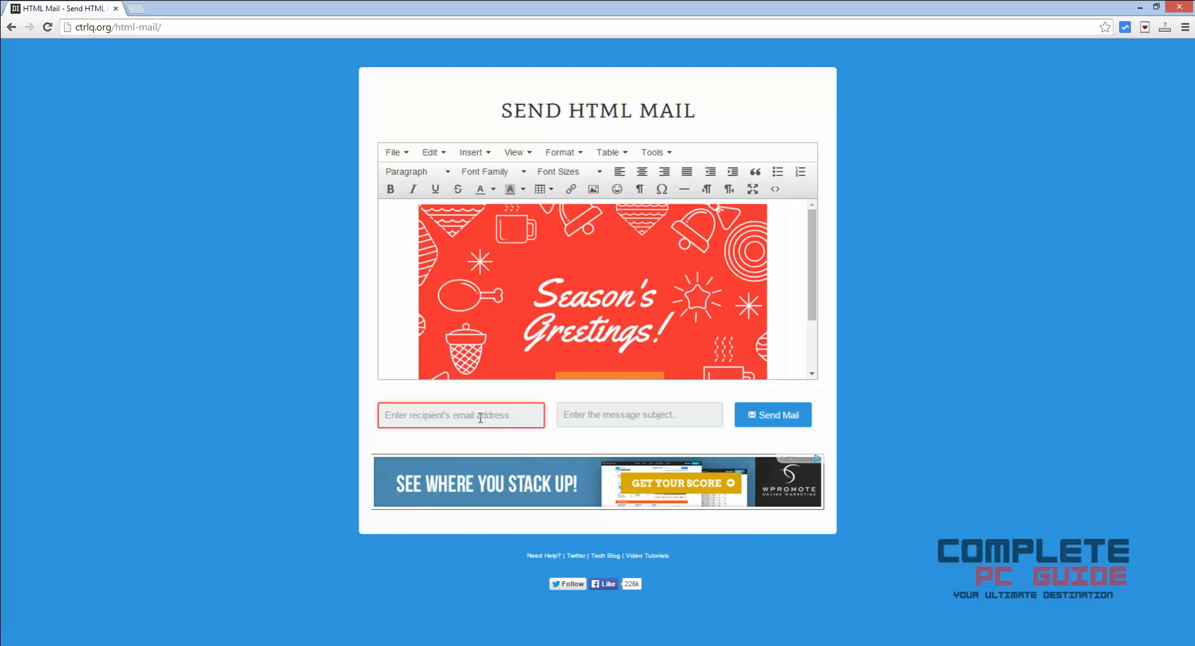
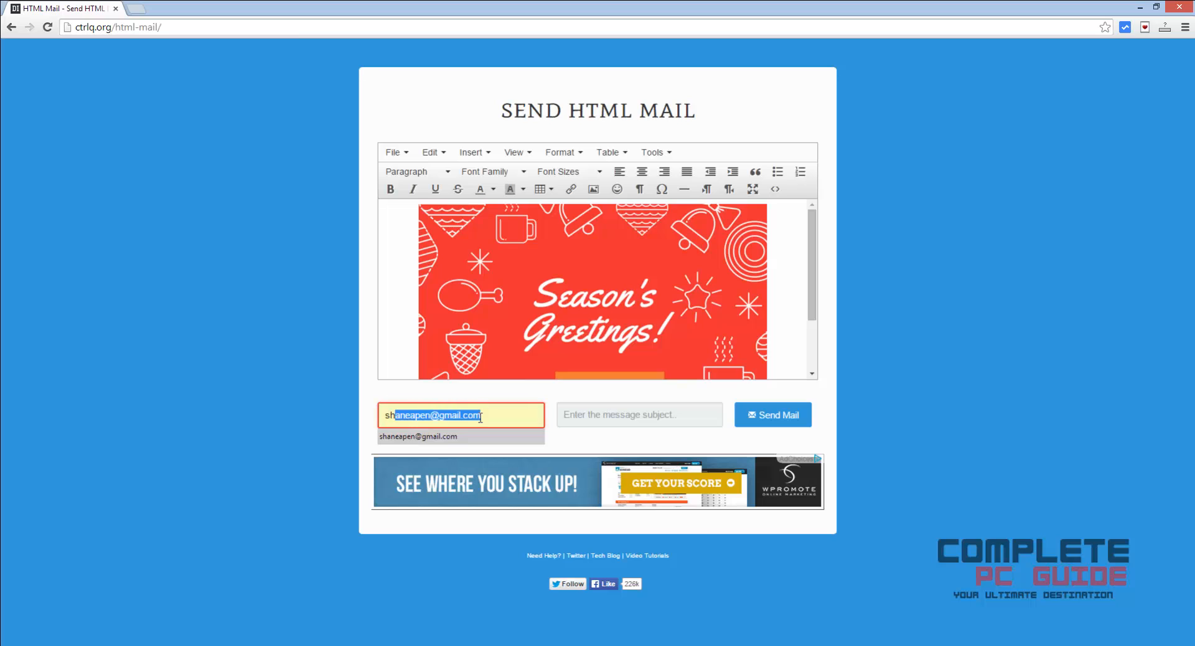
pyautogui.click(639, 415)
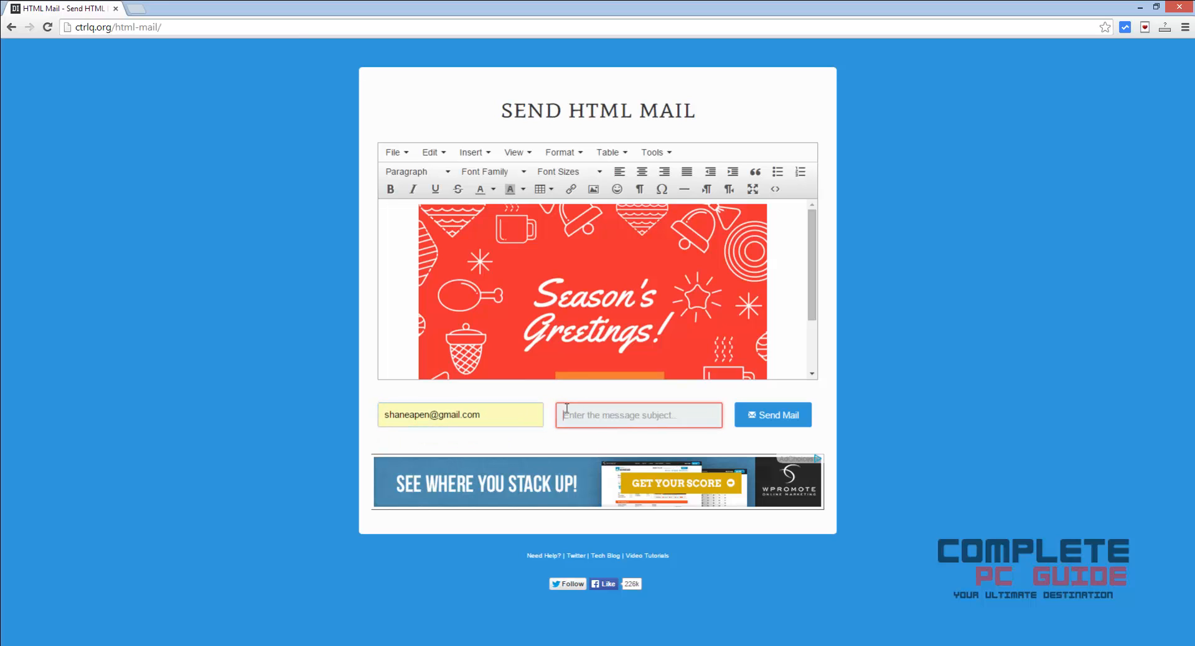
pyautogui.click(639, 415)
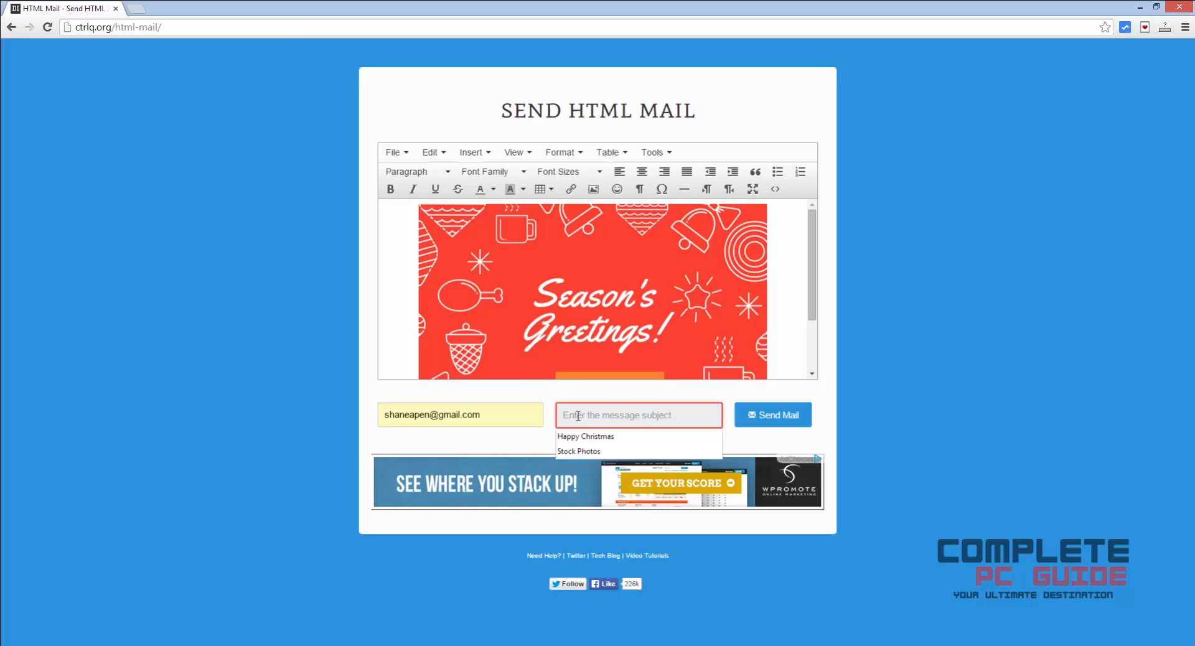
pyautogui.click(585, 436)
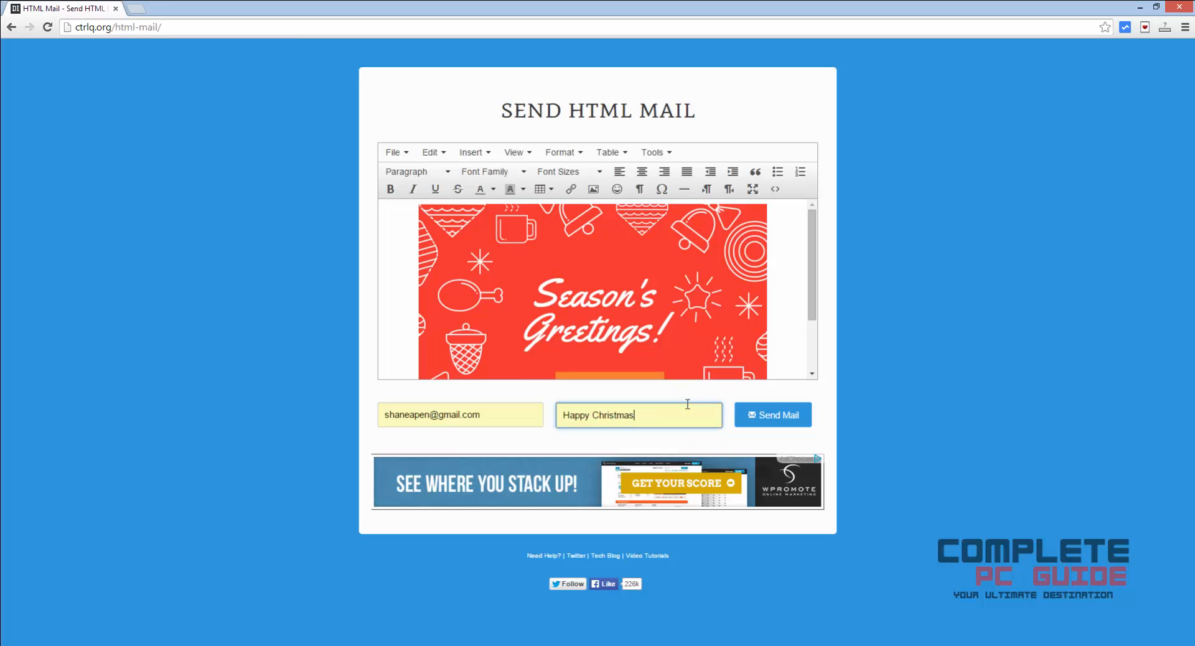
pyautogui.click(772, 415)
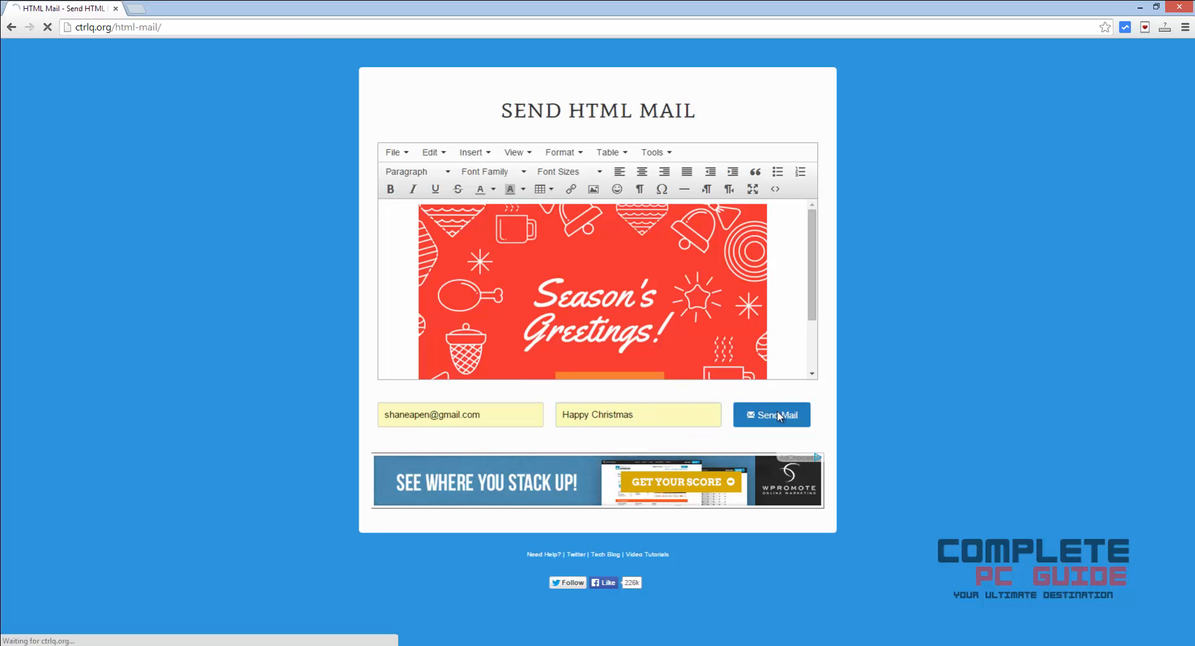
pyautogui.click(771, 414)
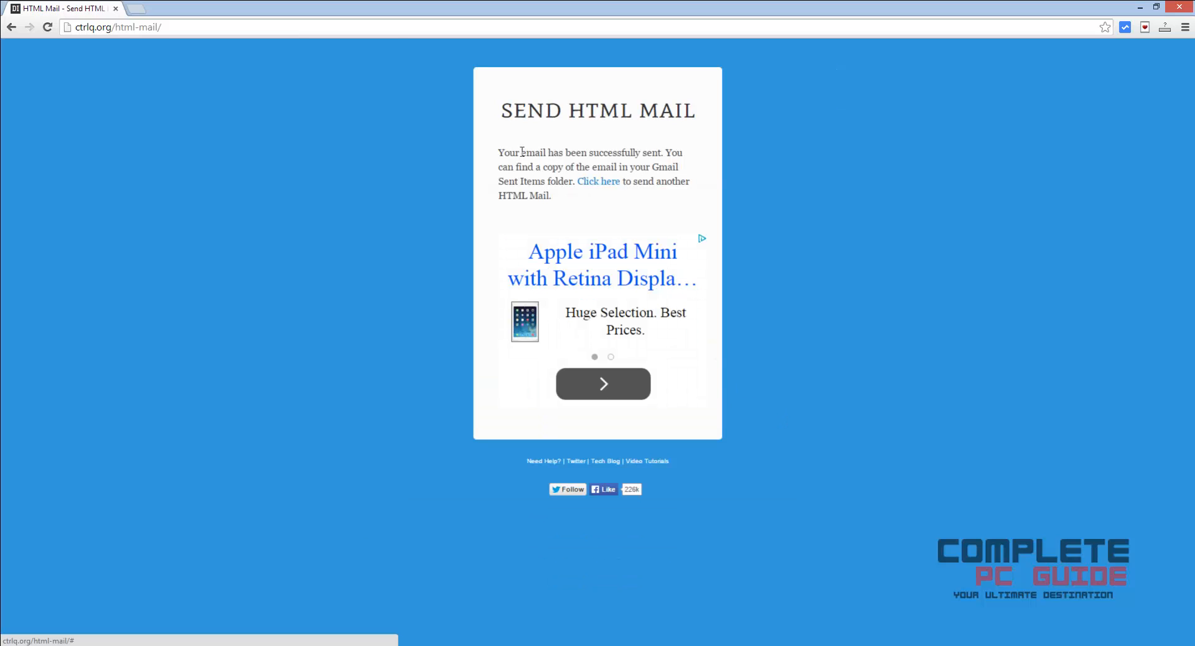
pyautogui.moveTo(579, 164)
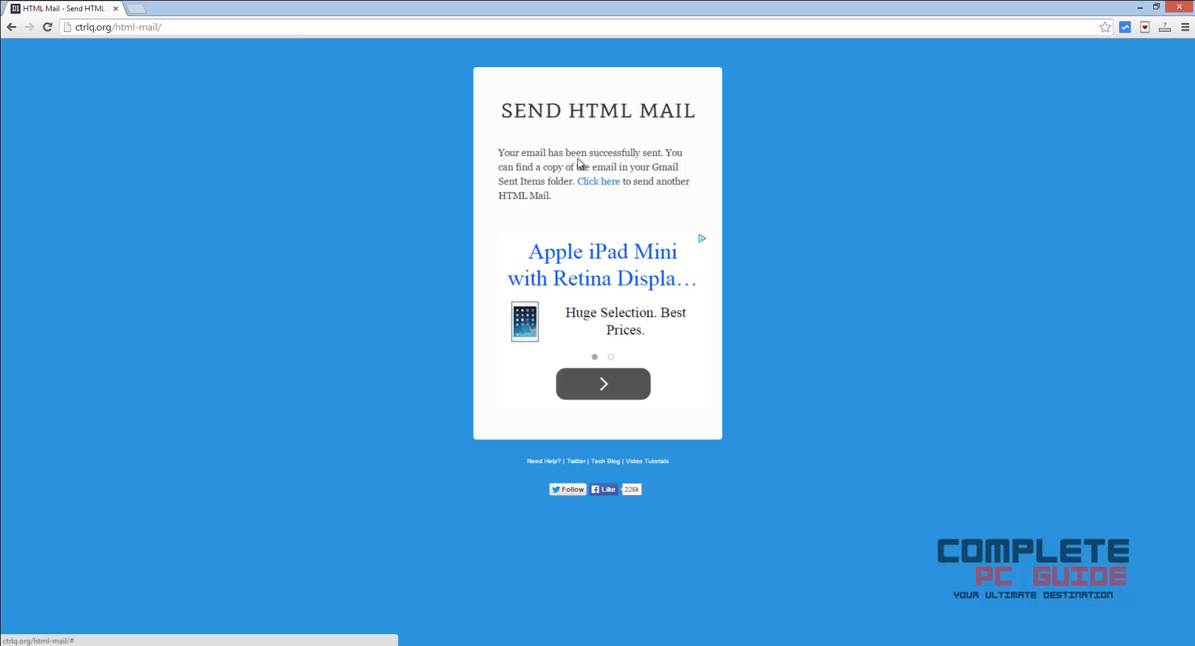
pyautogui.moveTo(142, 8)
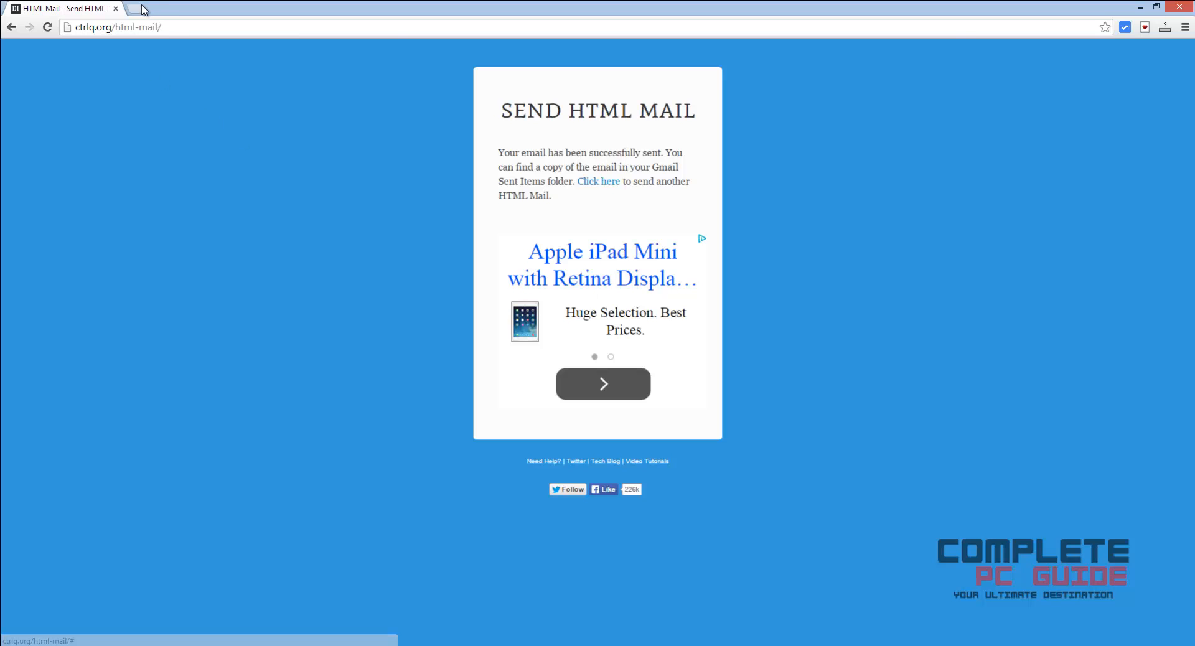
# After the sent confirmation, go to gmail.com in a new tab.
pyautogui.write('gmail.com')
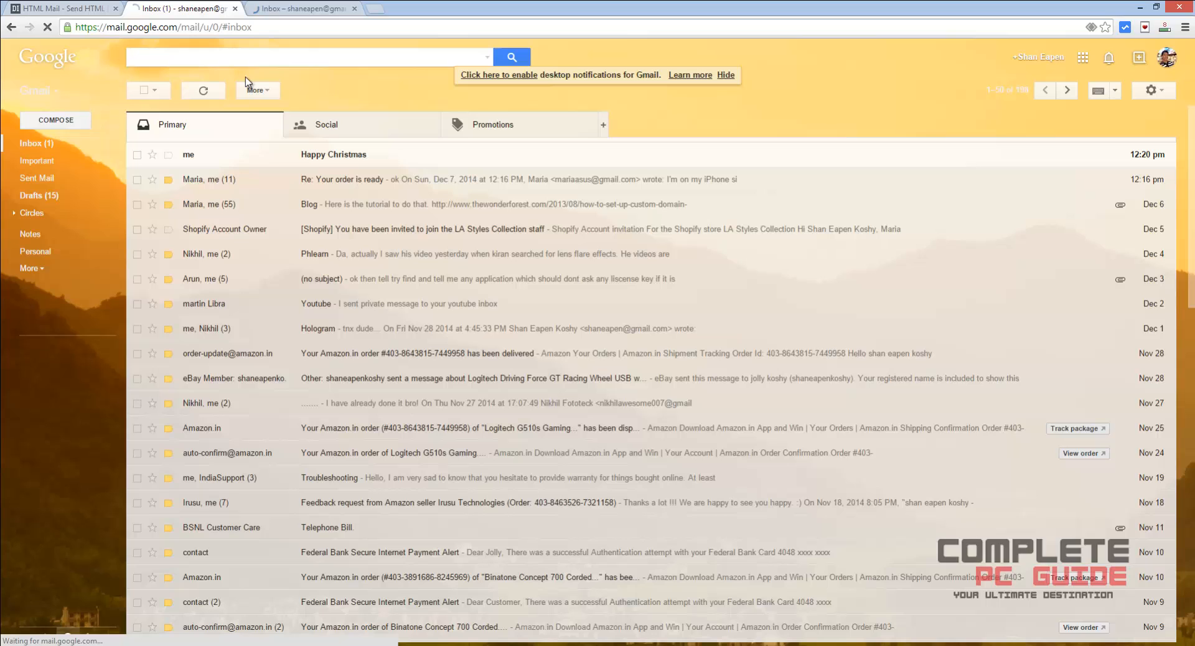
# Open the Happy Christmas email and follow the image's Complete PC Guide link.
pyautogui.click(333, 154)
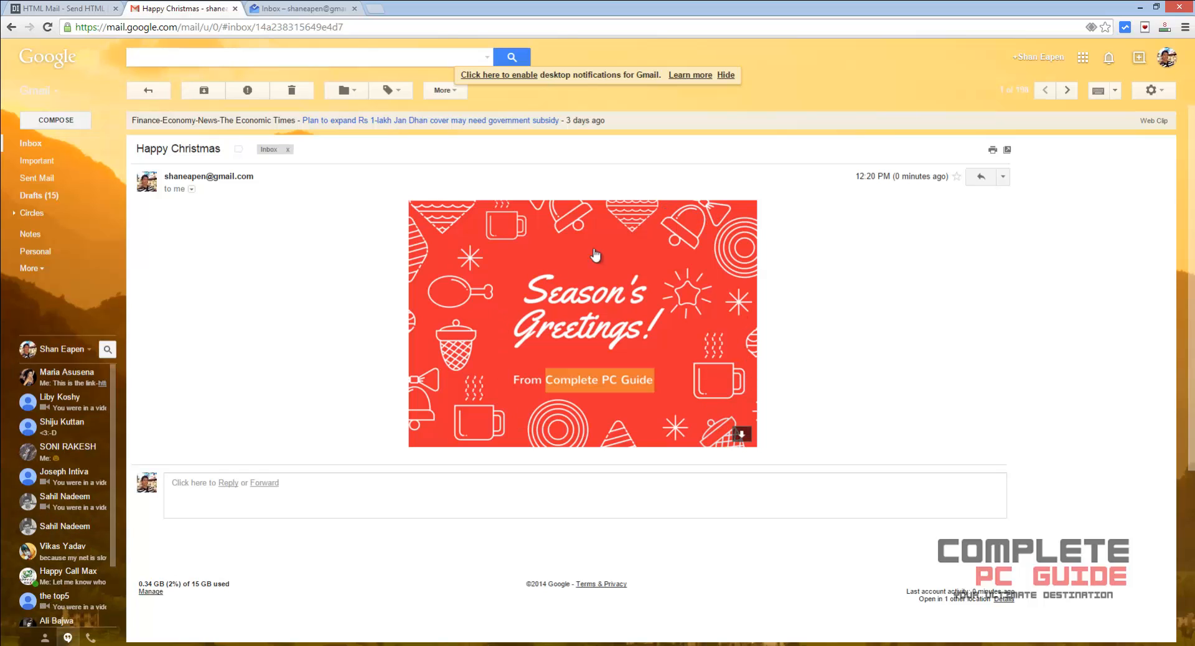
pyautogui.moveTo(585, 225)
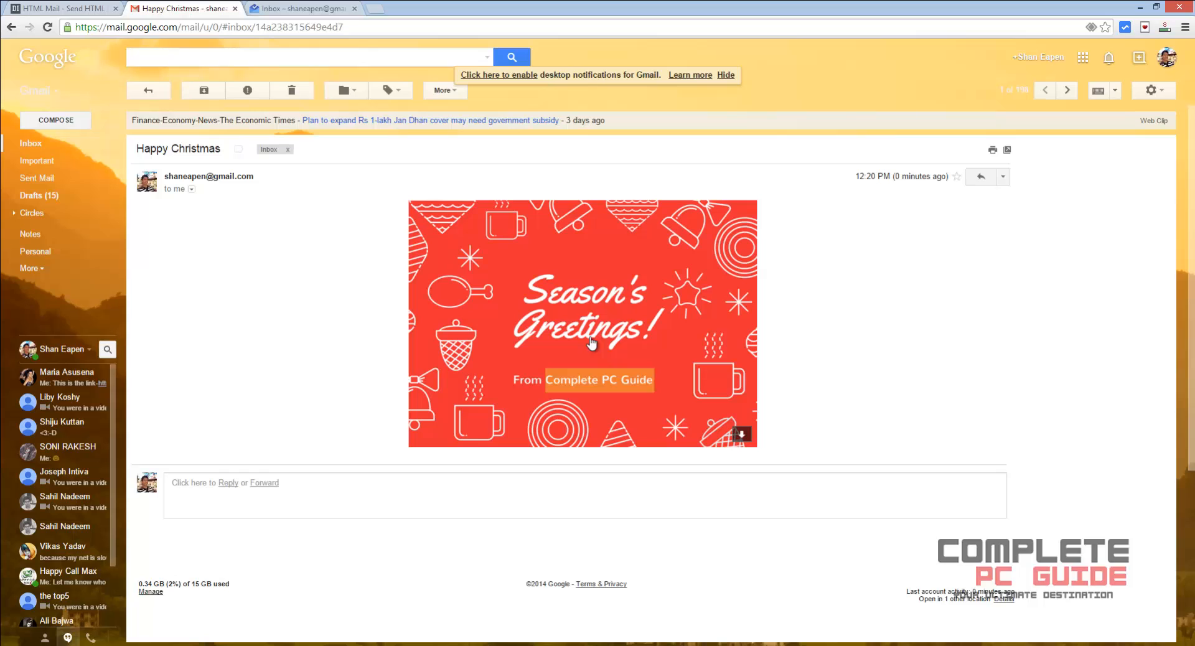
pyautogui.click(599, 379)
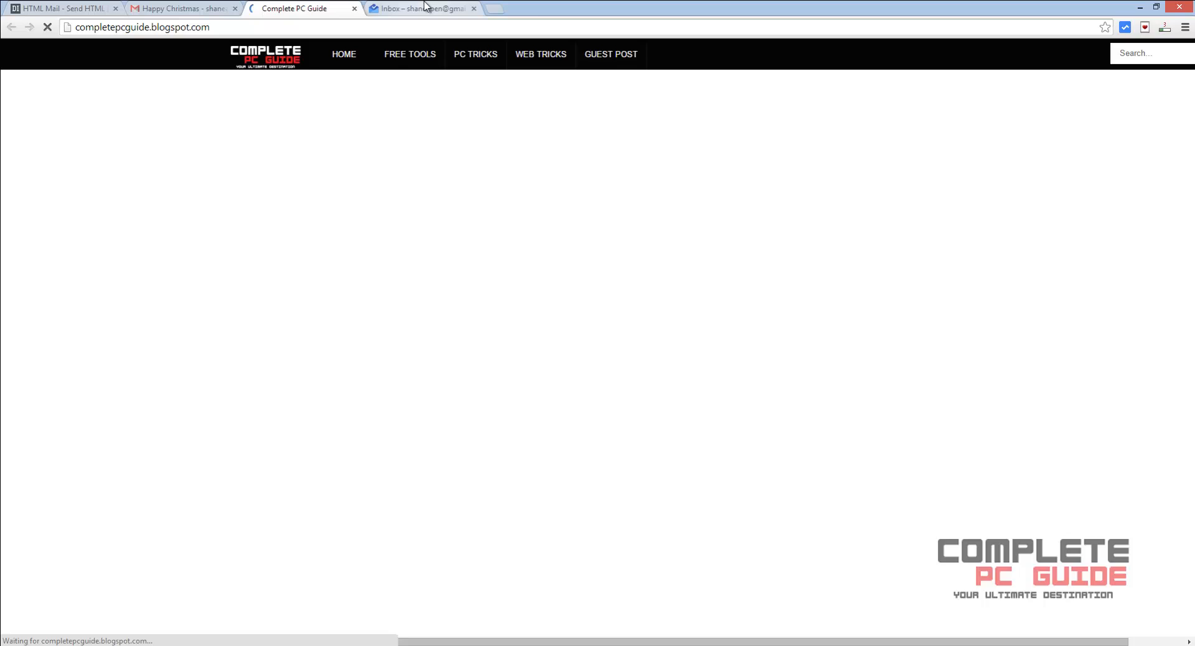
# Expand the Happy Christmas item in Google Inbox to view the Season's Greetings image.
pyautogui.click(419, 8)
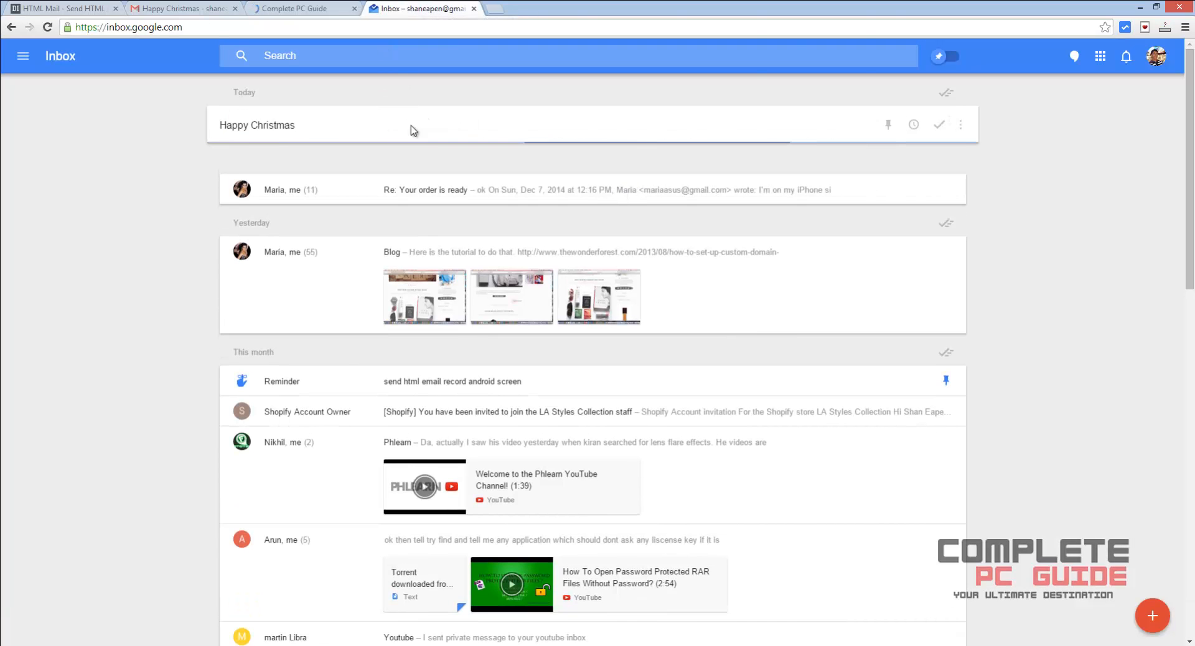
pyautogui.moveTo(290, 8)
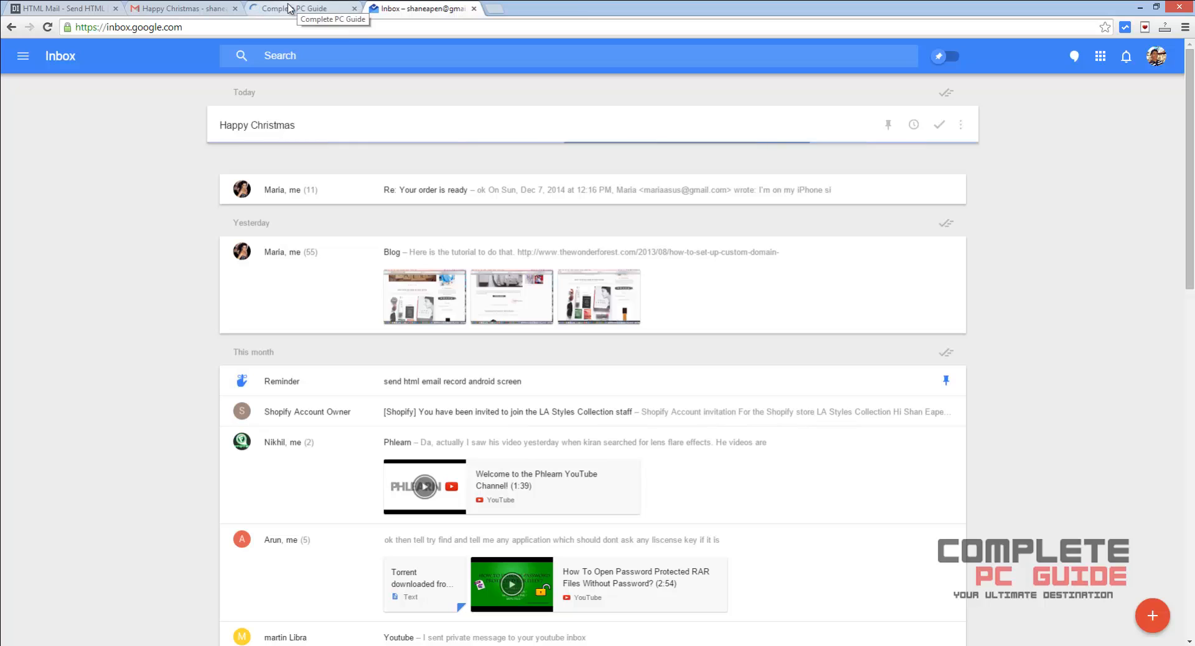
pyautogui.click(256, 125)
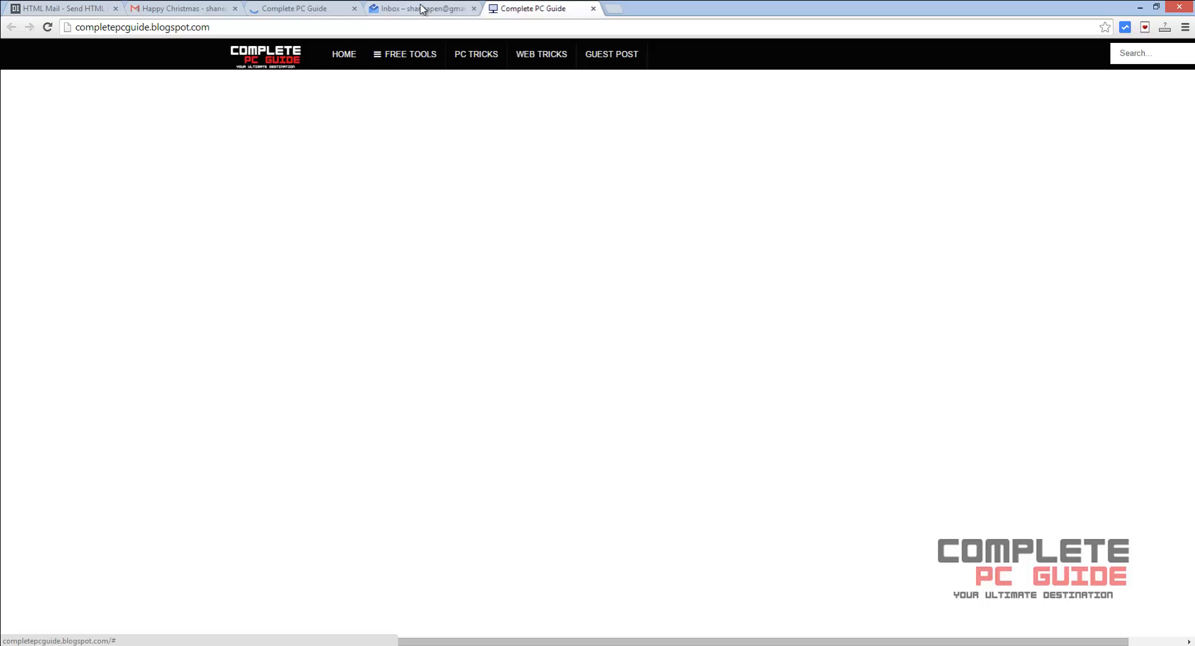
pyautogui.click(418, 9)
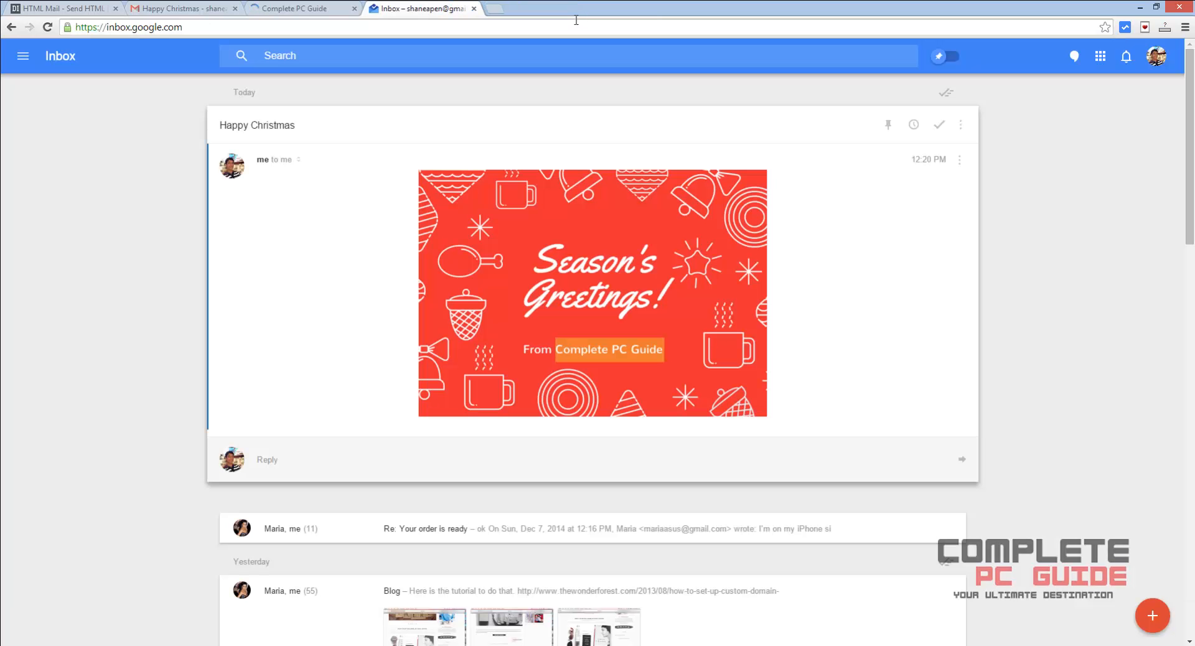